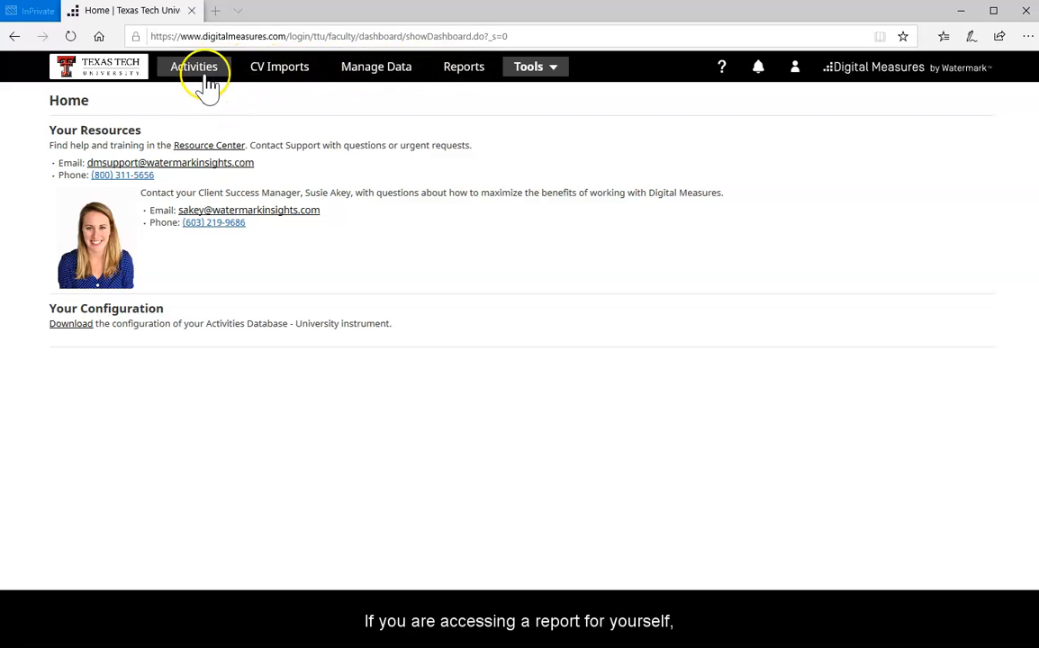
- Go to the Activities page listing General Information, Teaching and Scholarship/Research
left_click(193, 66)
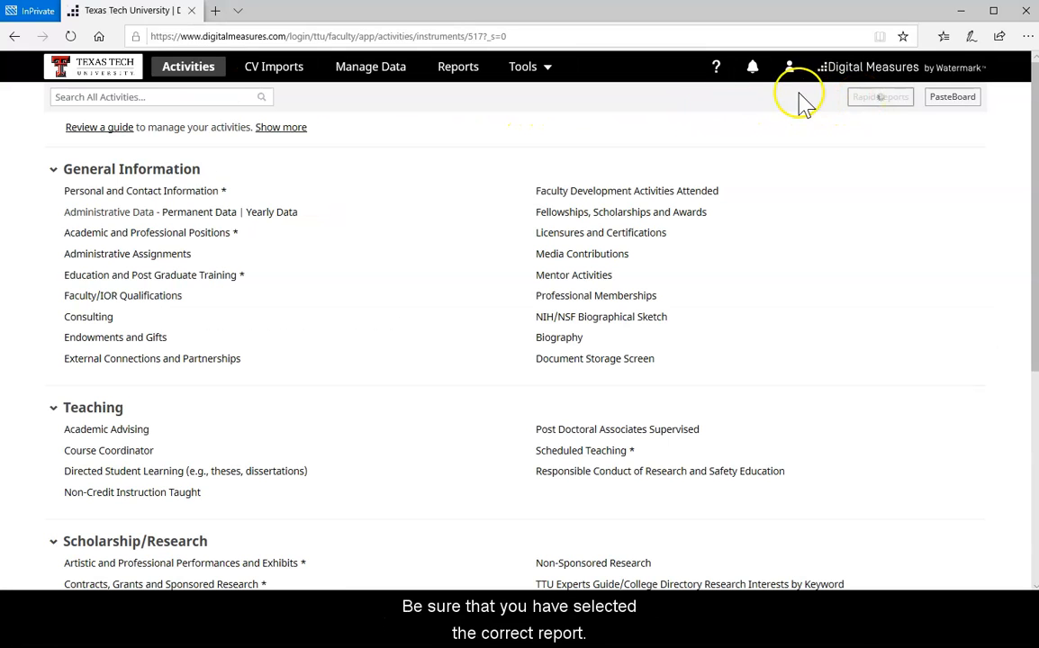
- Start a Rapid Report using the Annual Faculty Report (General TTU) template
left_click(880, 97)
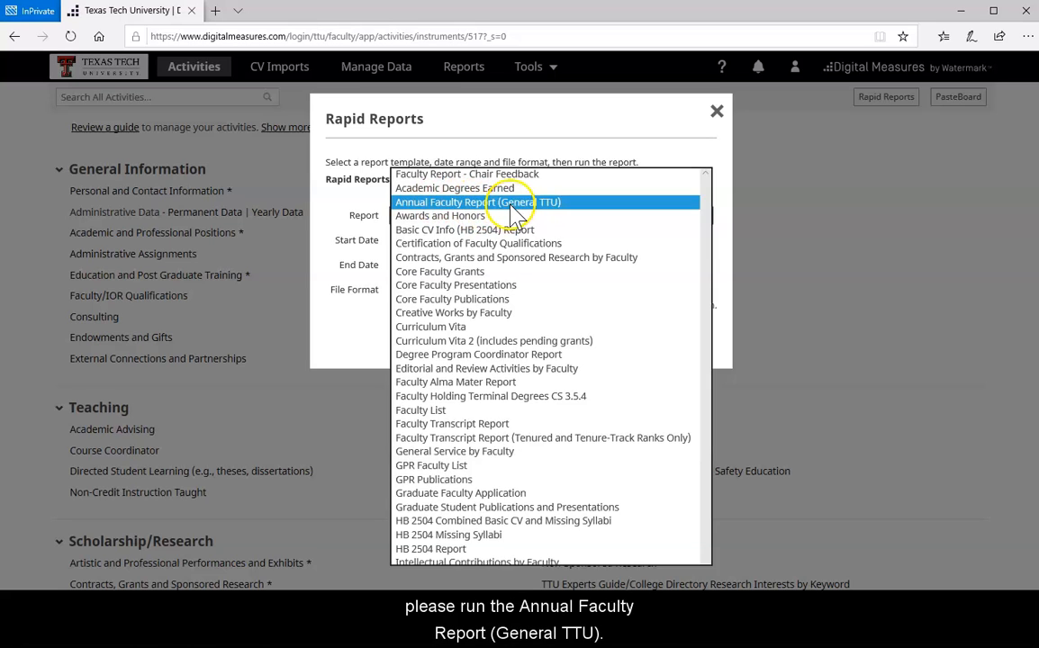
left_click(478, 202)
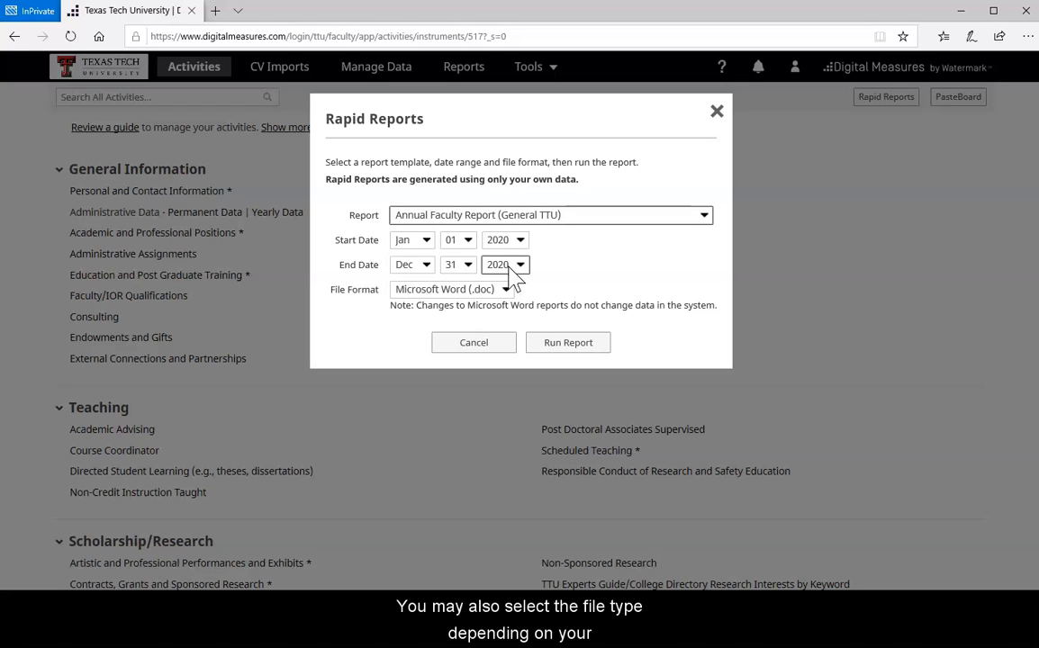
- Keep Microsoft Word format, set the start year to 2016, and run the report
left_click(455, 289)
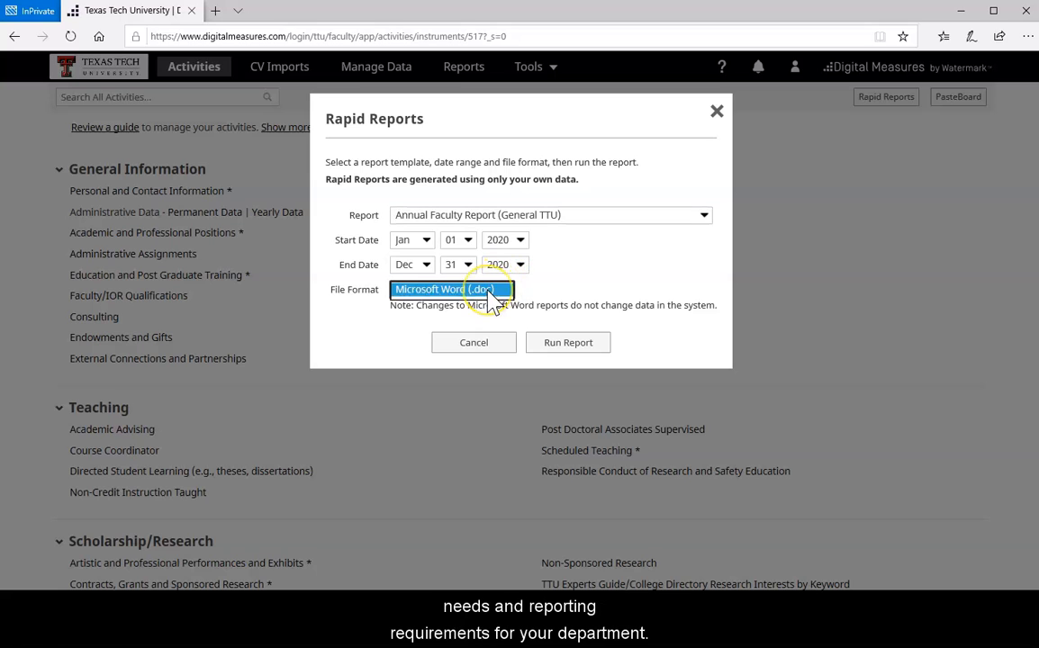
left_click(450, 289)
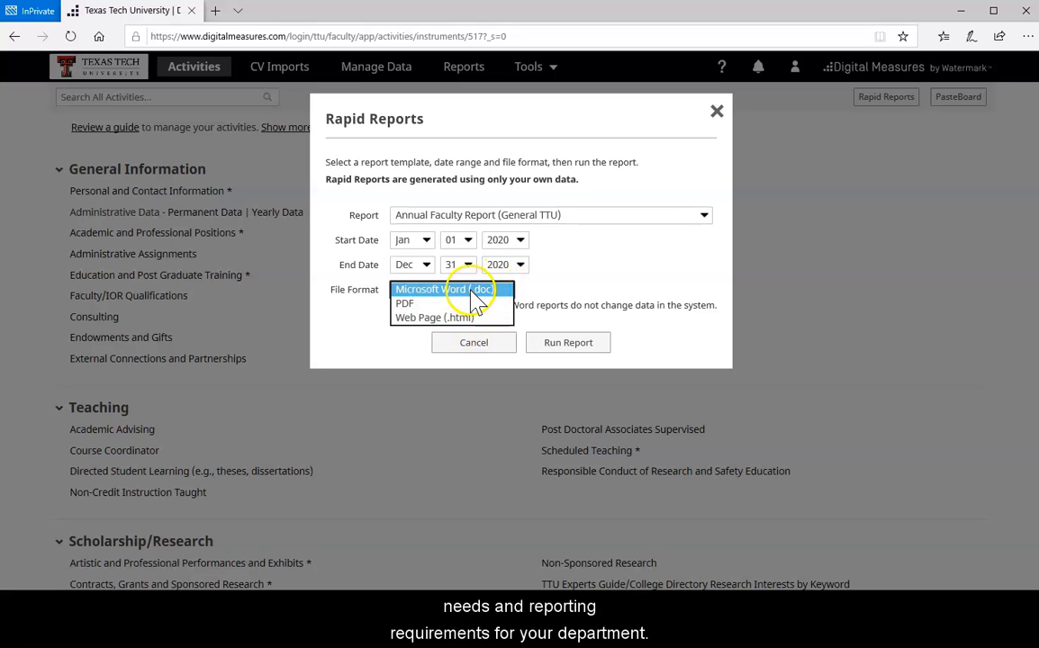
left_click(443, 289)
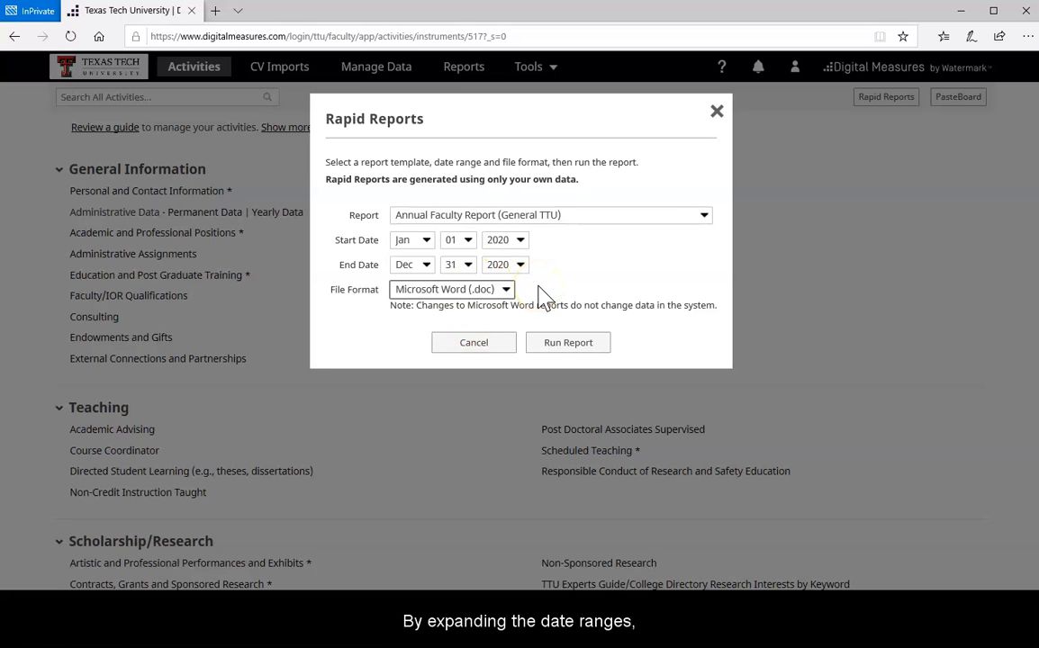
left_click(499, 239)
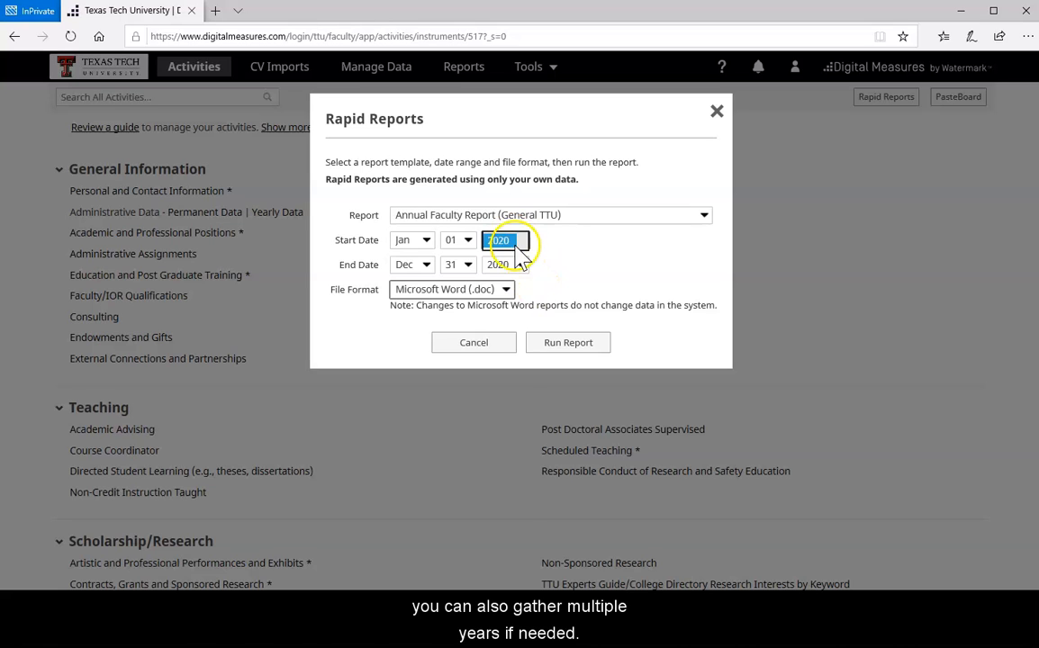
type("2016")
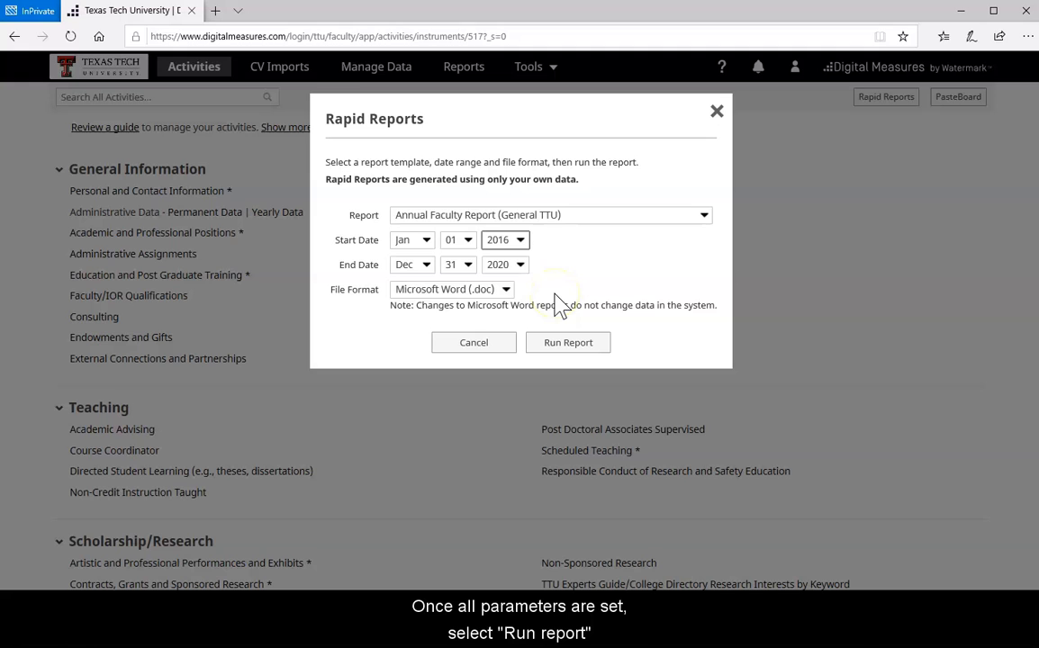
left_click(568, 343)
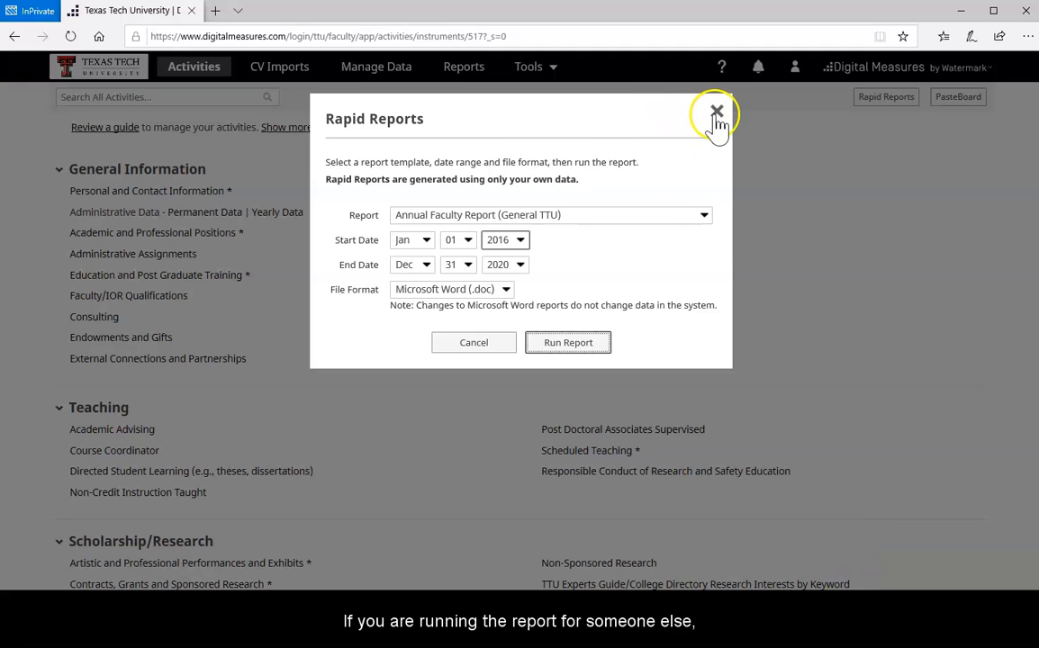
- Close Rapid Reports and scroll the Reports page to the Annual Faculty Report entries
left_click(716, 111)
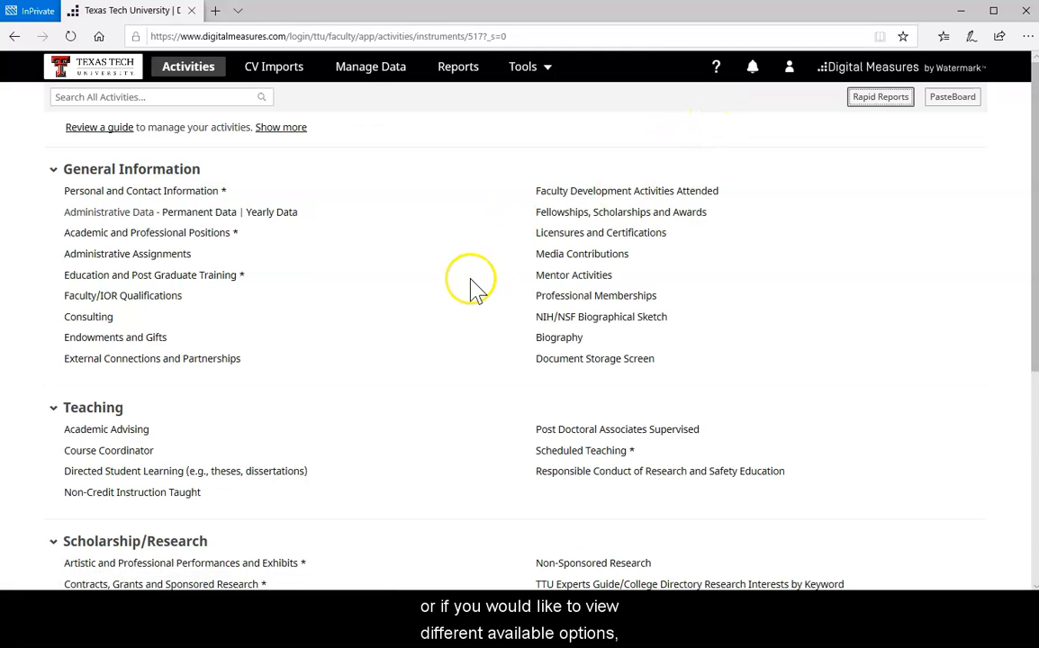
left_click(458, 66)
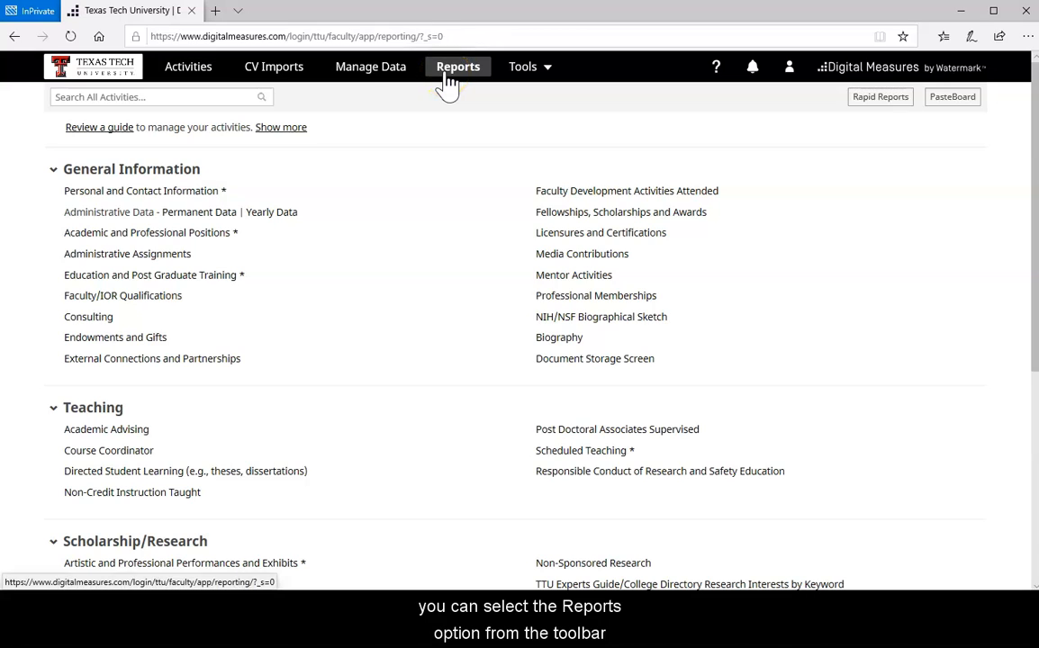
left_click(458, 66)
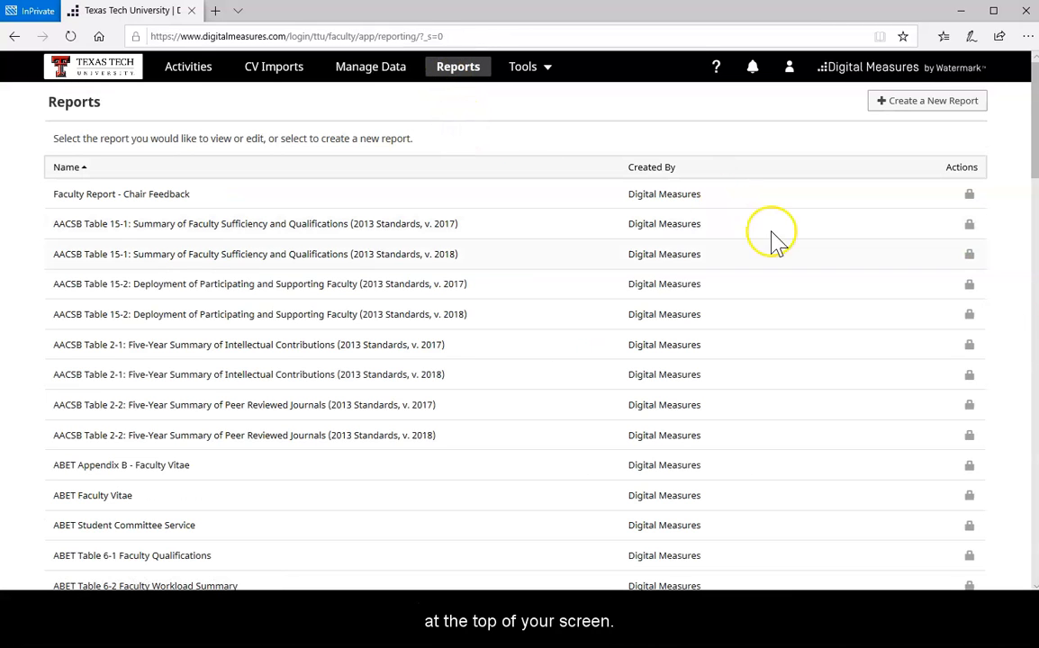
scroll("down", 3)
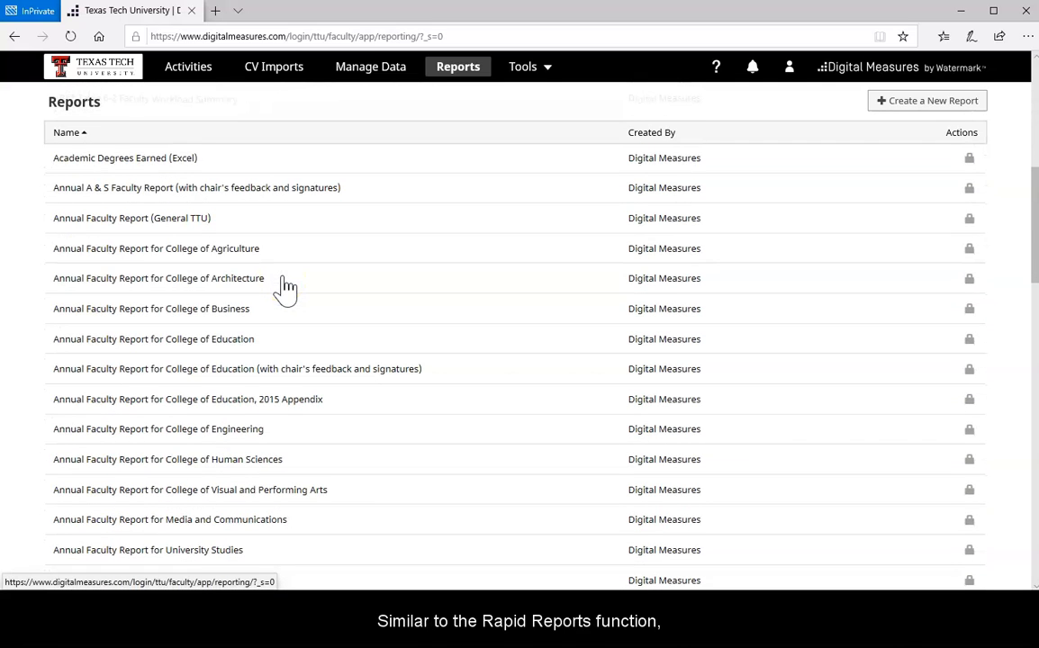
mouse_move(45, 255)
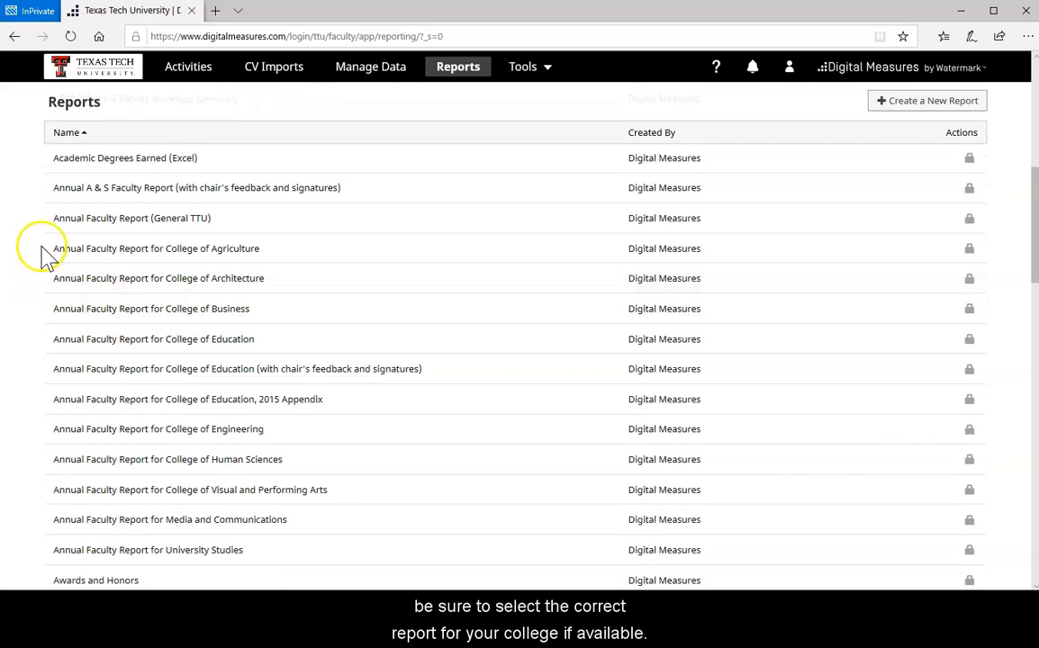
mouse_move(90, 278)
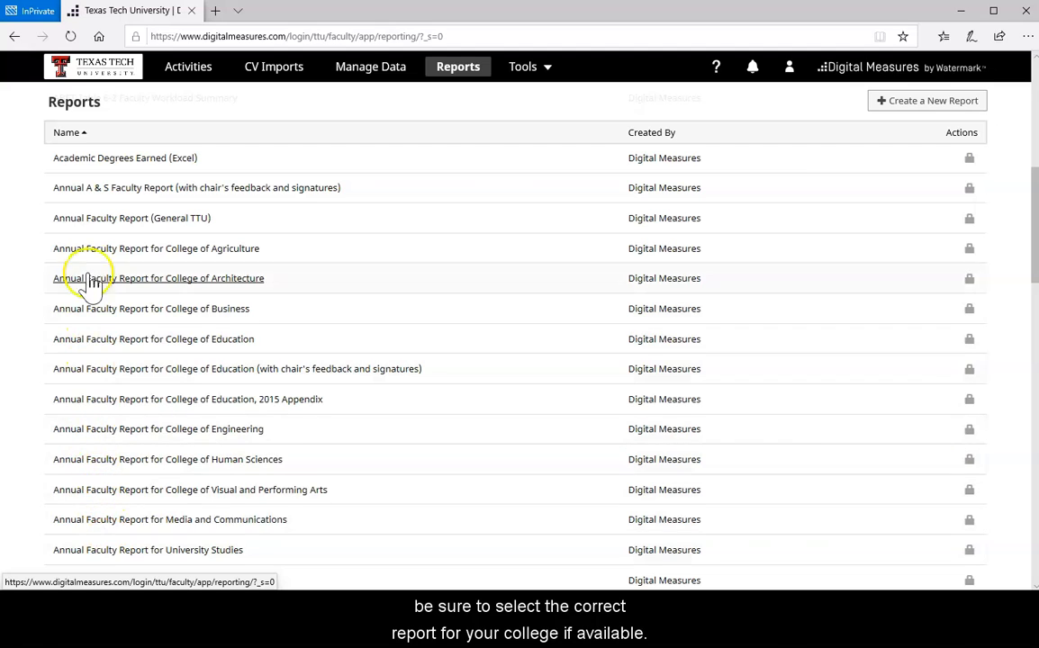
- Open Annual Faculty Report (General TTU) and set its start year to 2014
left_click(159, 278)
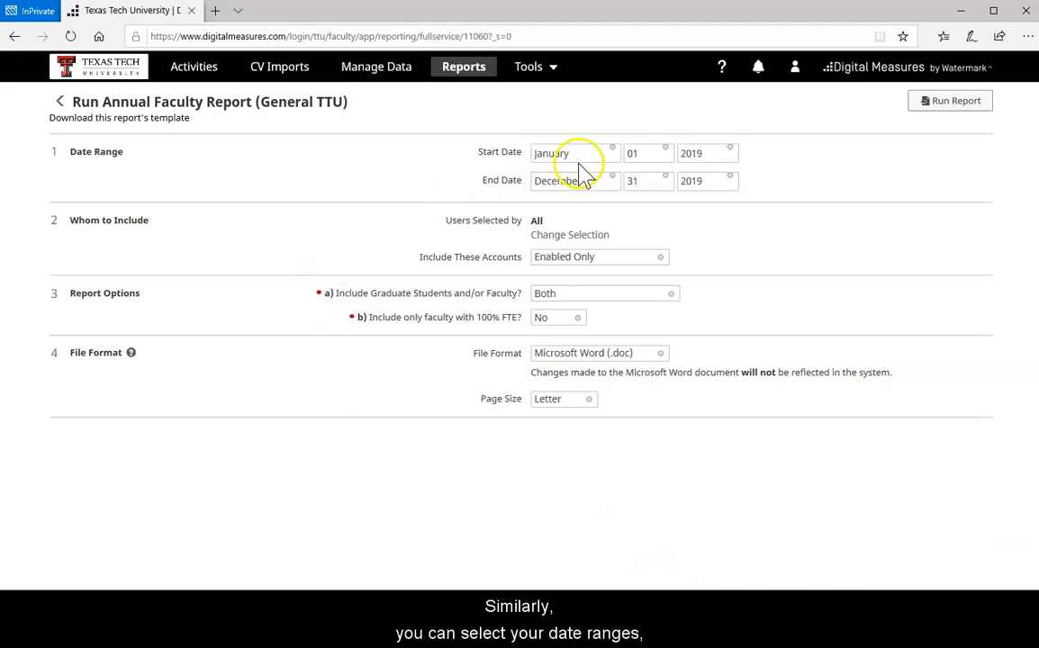
left_click(644, 181)
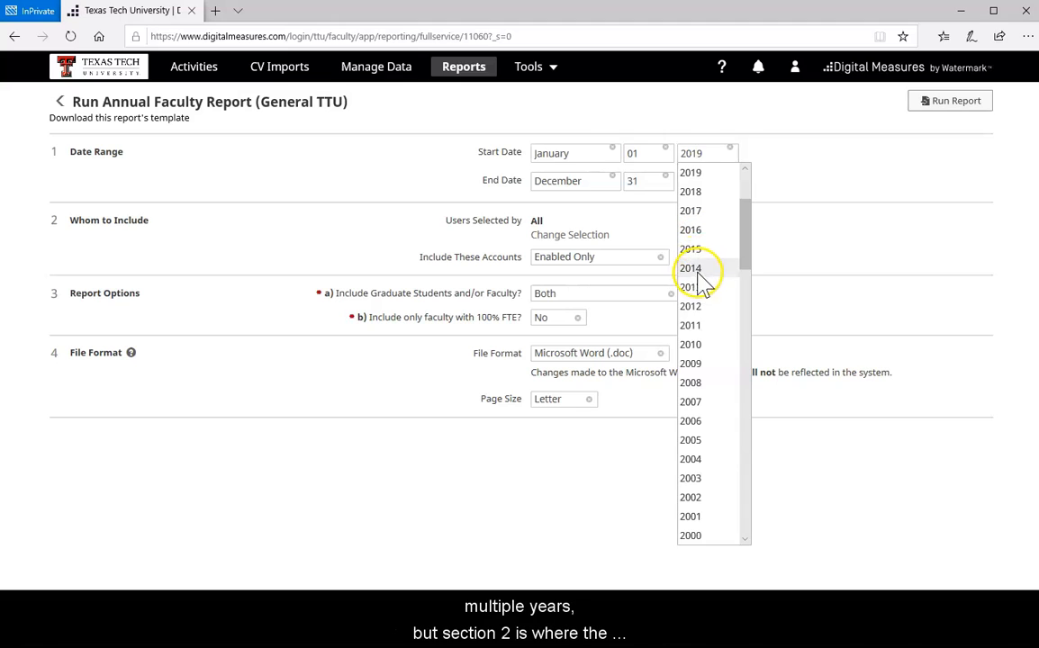
left_click(690, 268)
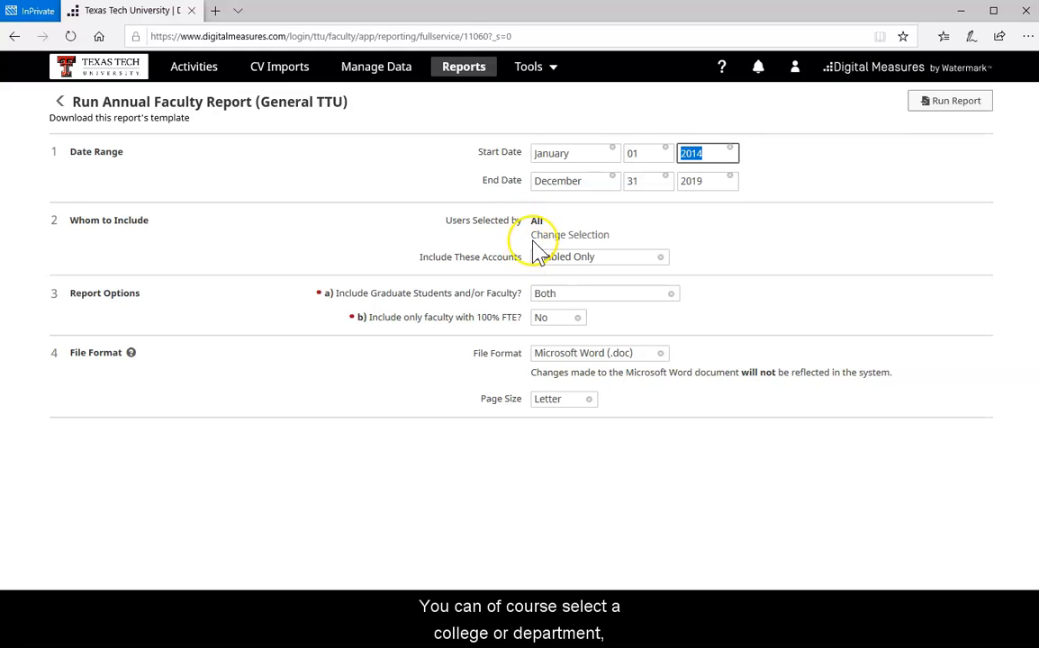
- Restrict the report's people selection to the Academic Success department and save
left_click(569, 234)
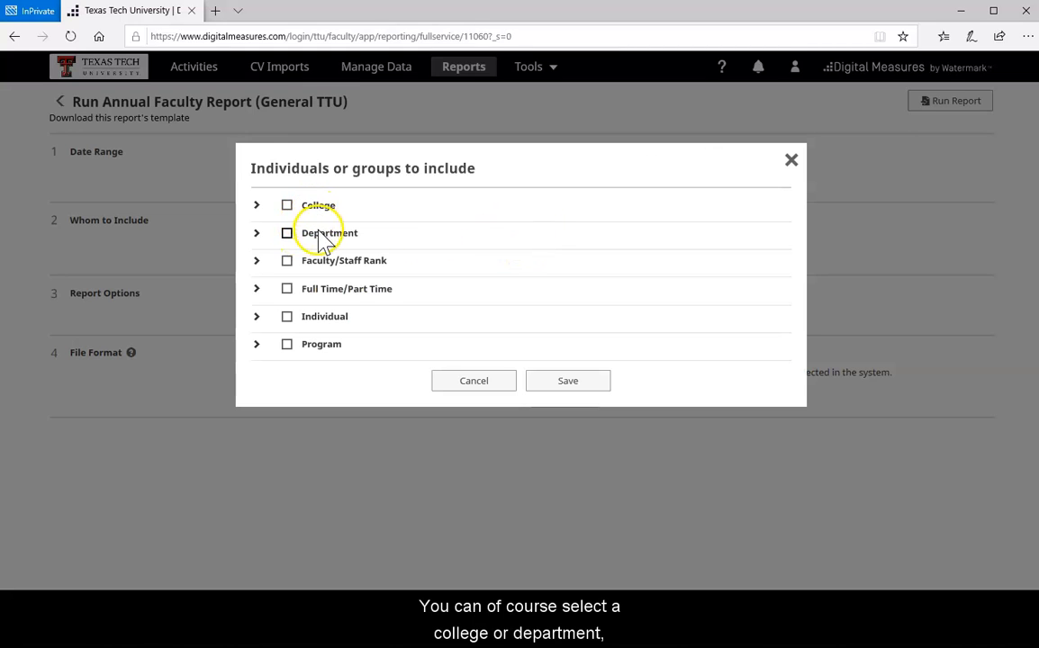
mouse_move(351, 275)
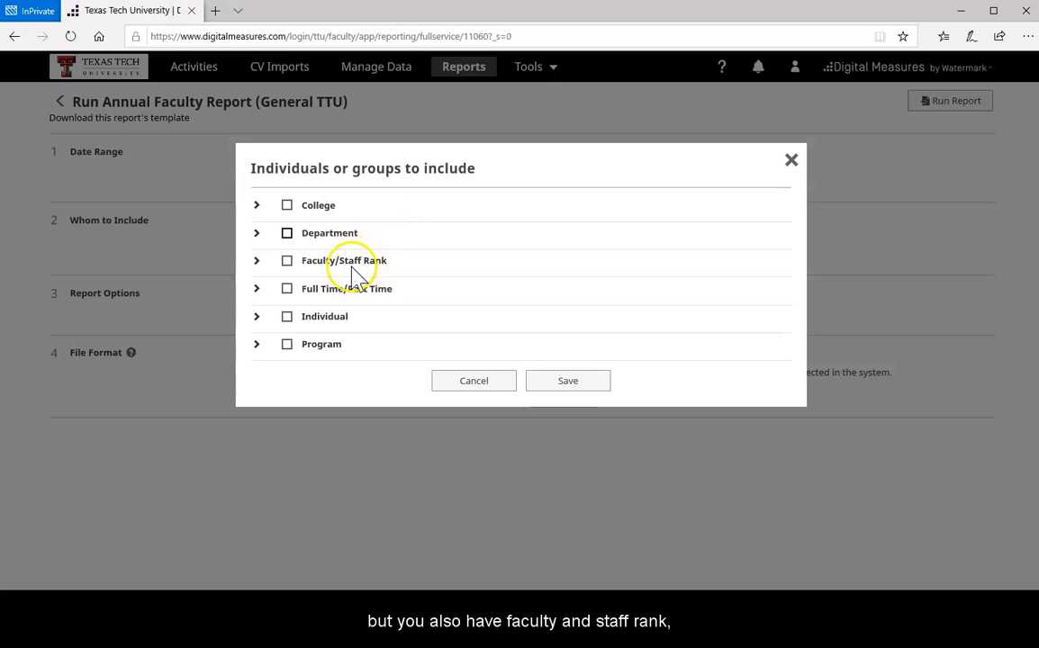
mouse_move(349, 292)
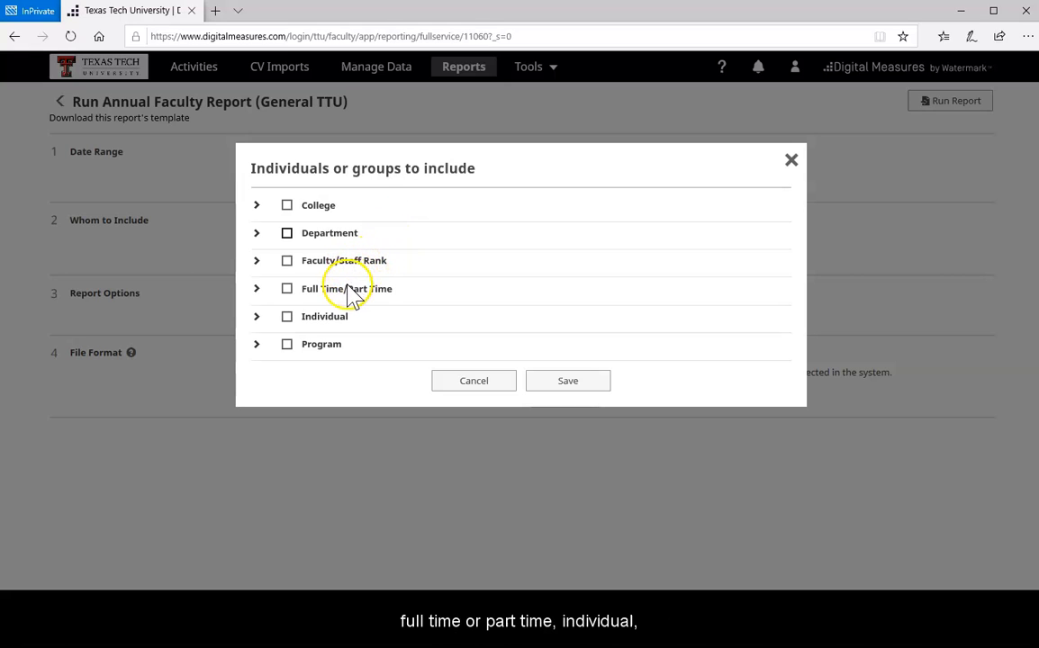
mouse_move(323, 349)
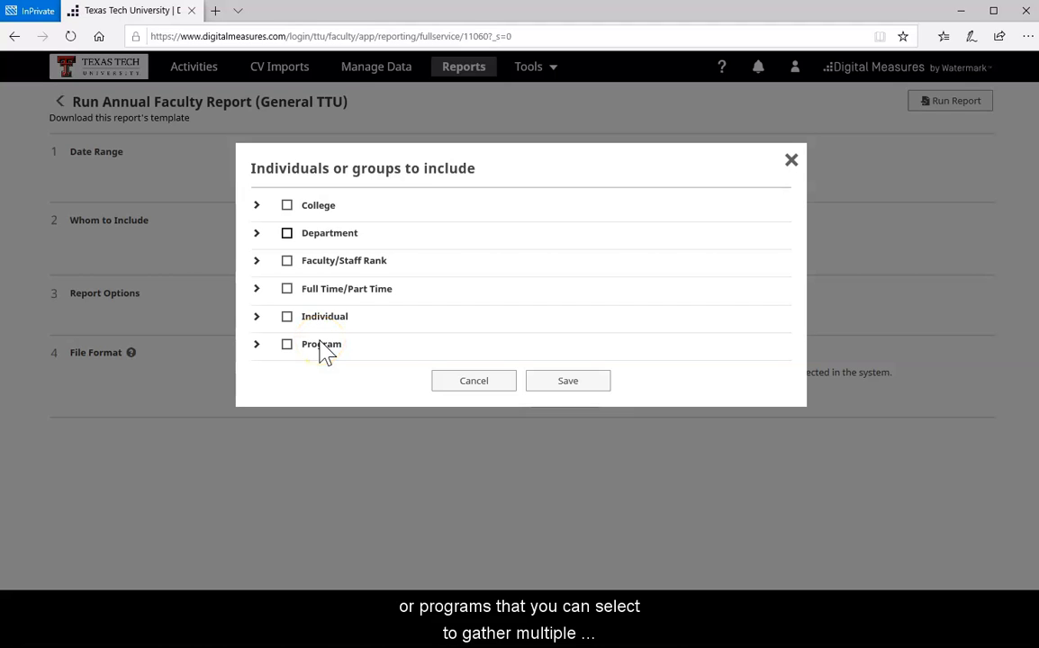
mouse_move(380, 365)
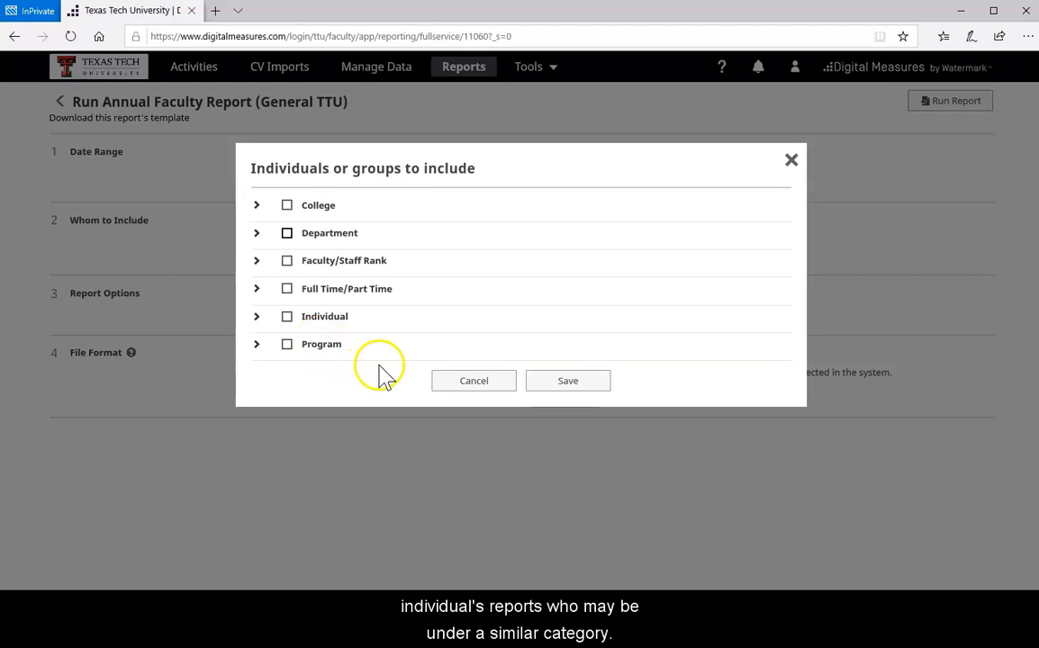
left_click(256, 232)
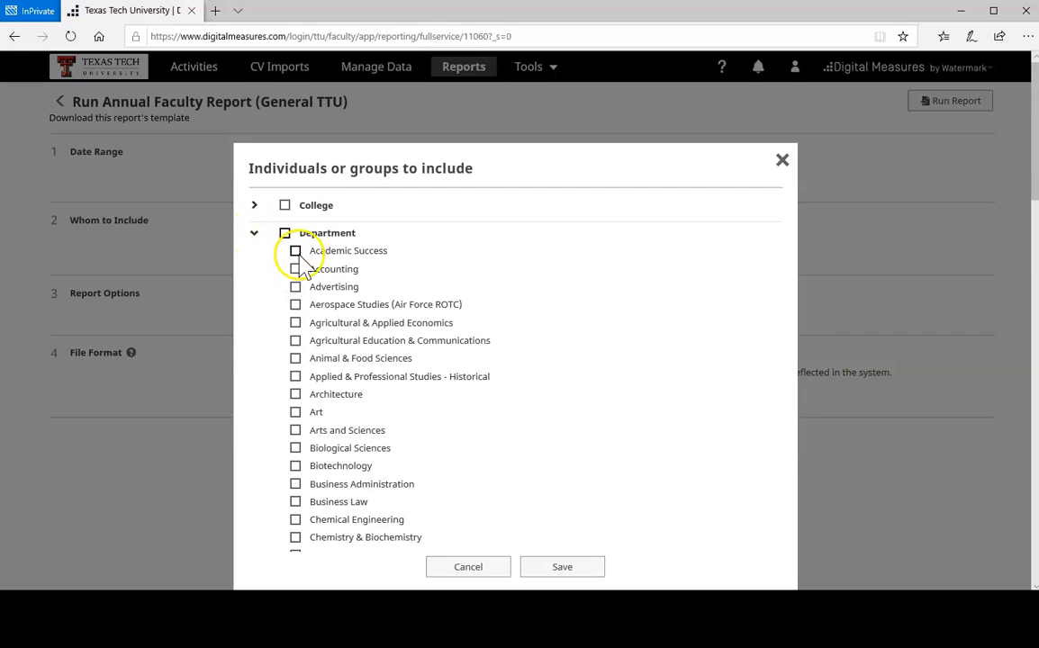
left_click(296, 251)
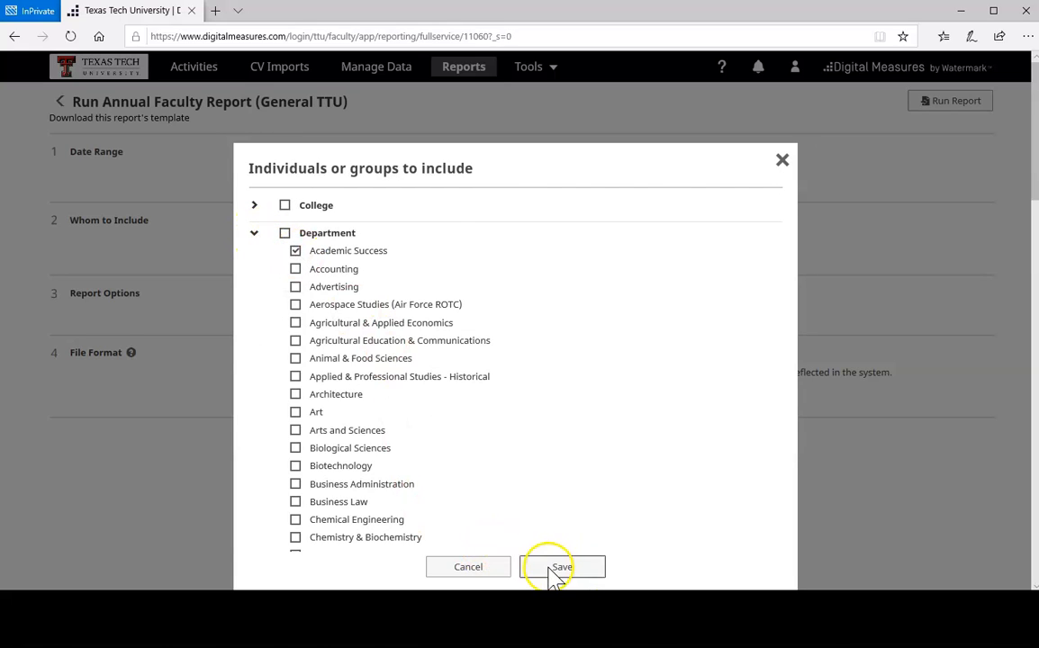
left_click(562, 566)
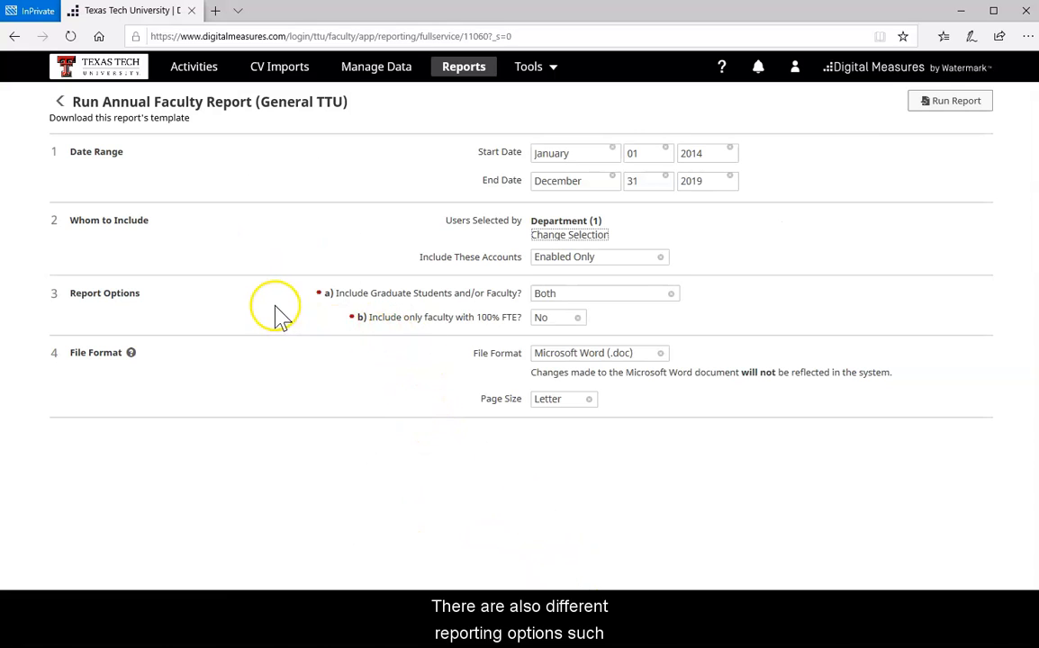
left_click(603, 293)
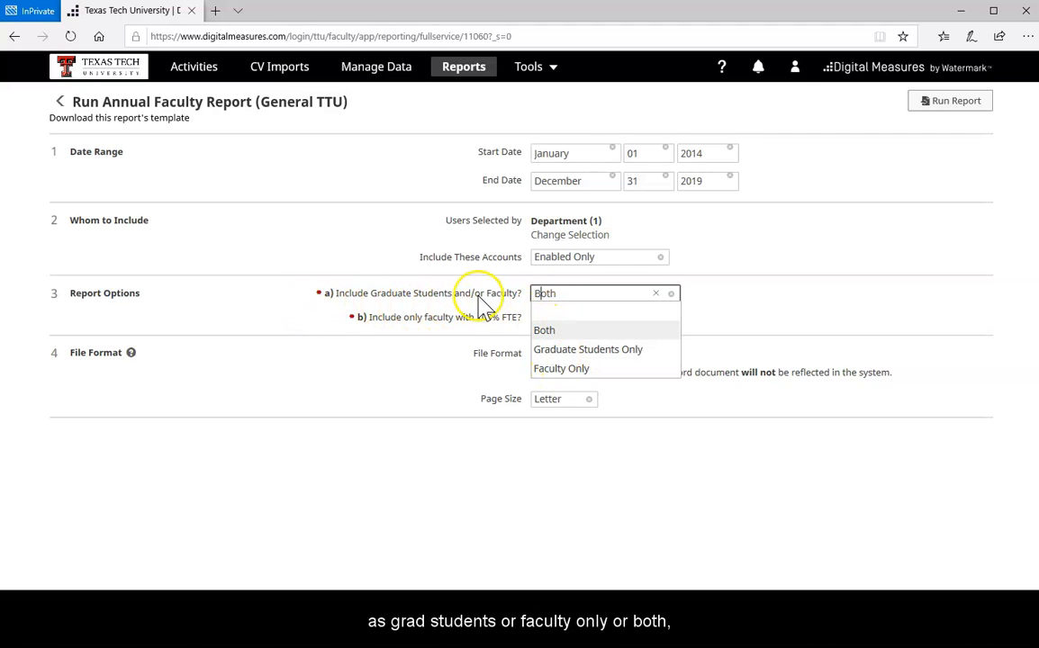
left_click(557, 317)
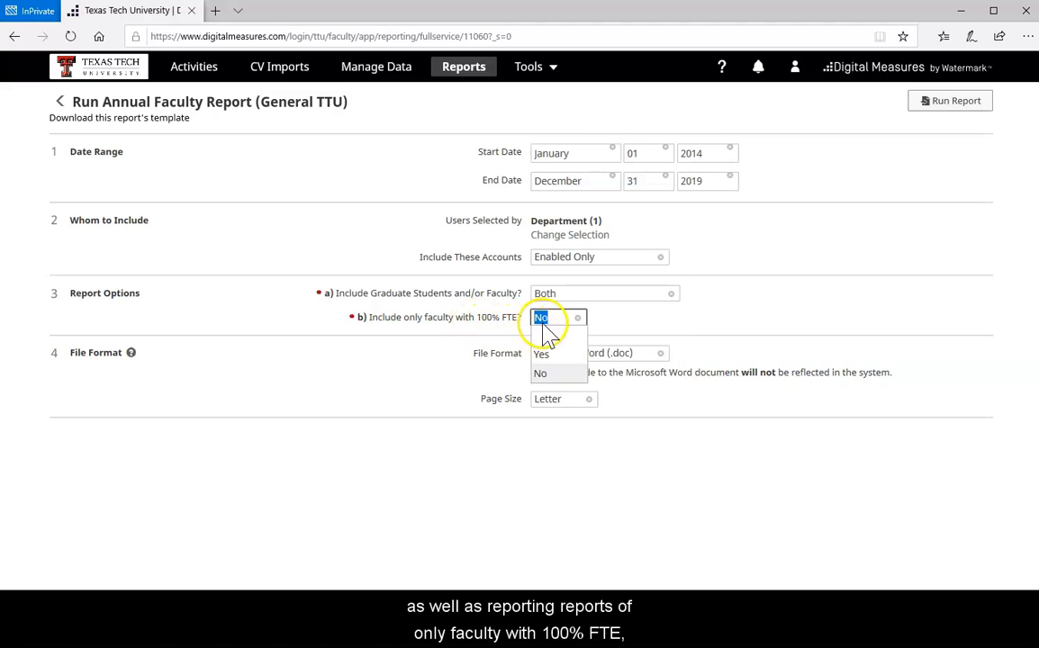
mouse_move(547, 360)
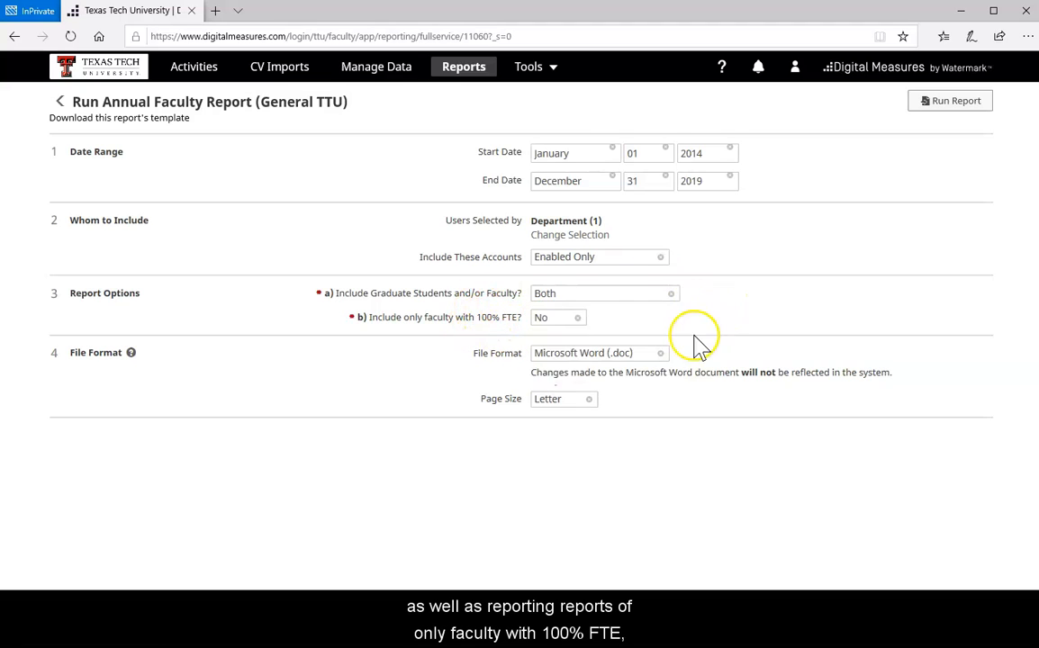
left_click(598, 352)
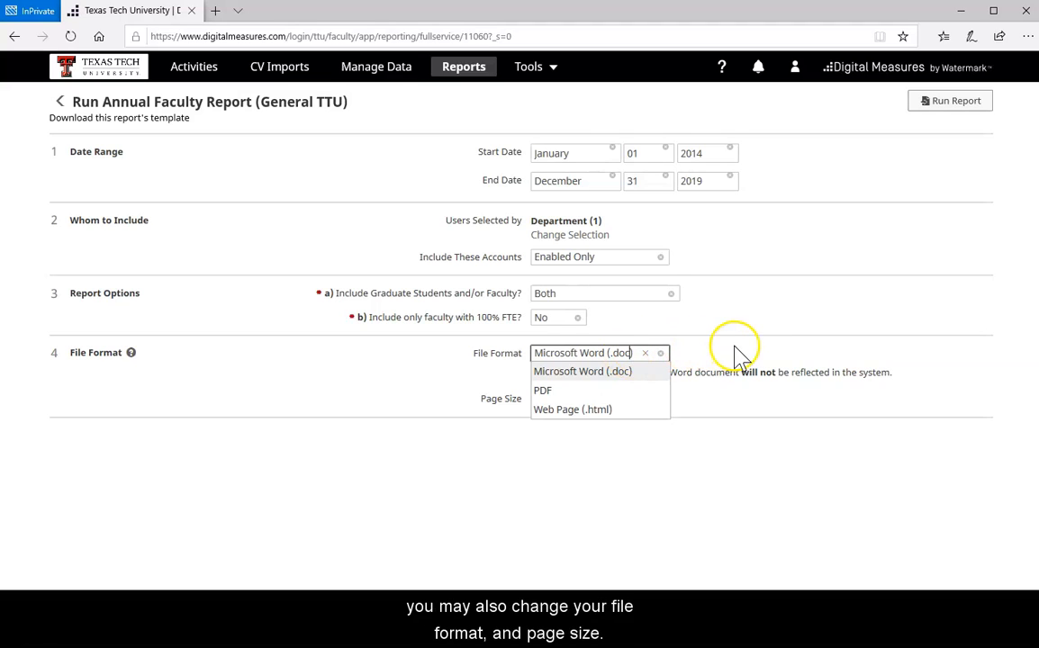
left_click(562, 398)
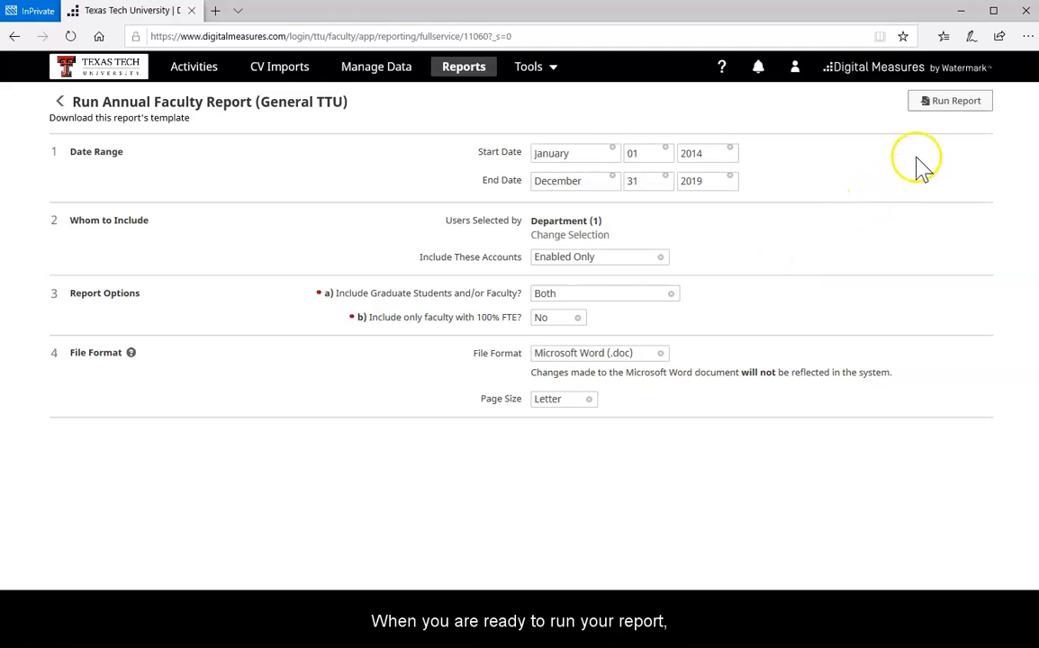
- Run the Annual Faculty Report for Academic Success, 2014–2019
left_click(950, 100)
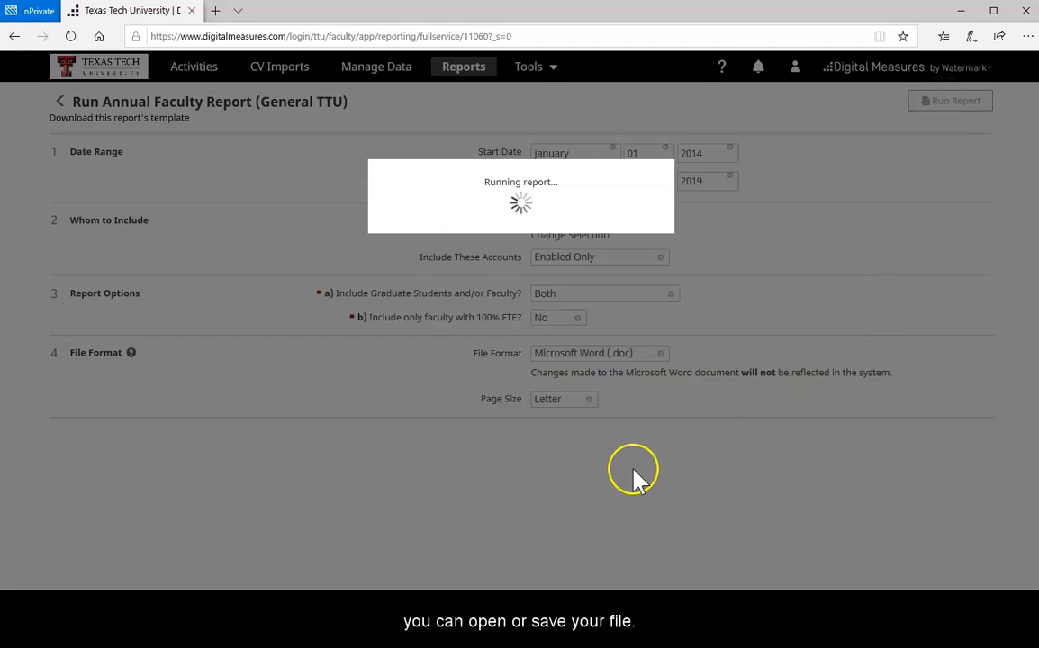
mouse_move(563, 504)
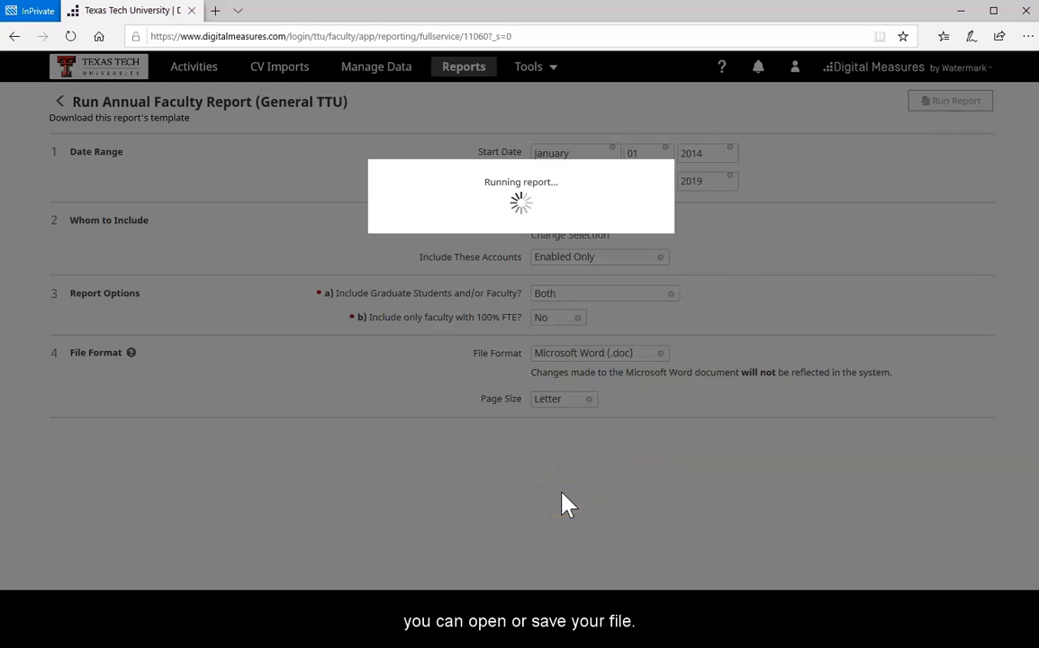